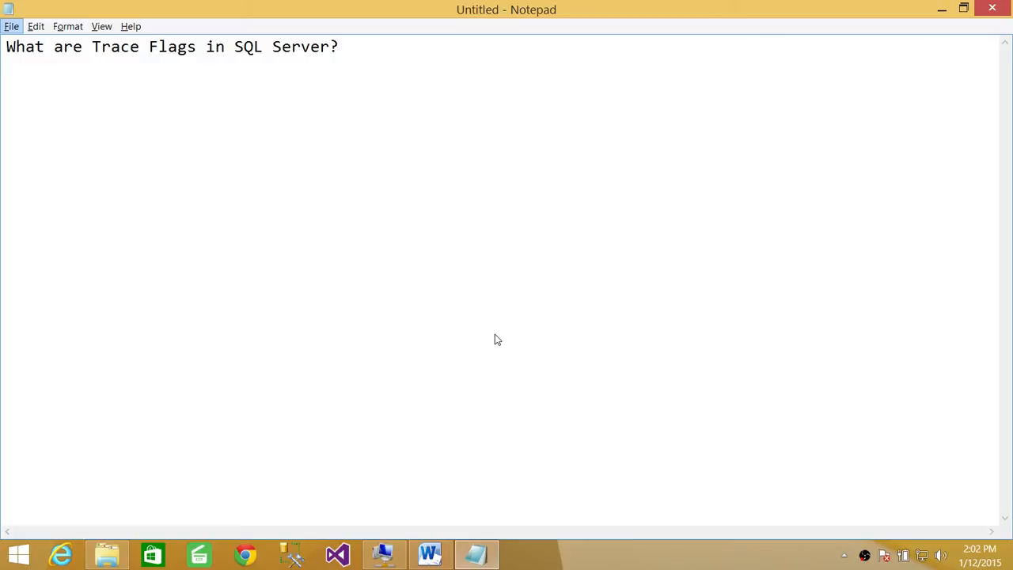
- List trace flag numbers 1204 and 1222 on separate lines beneath the title
key("Enter")
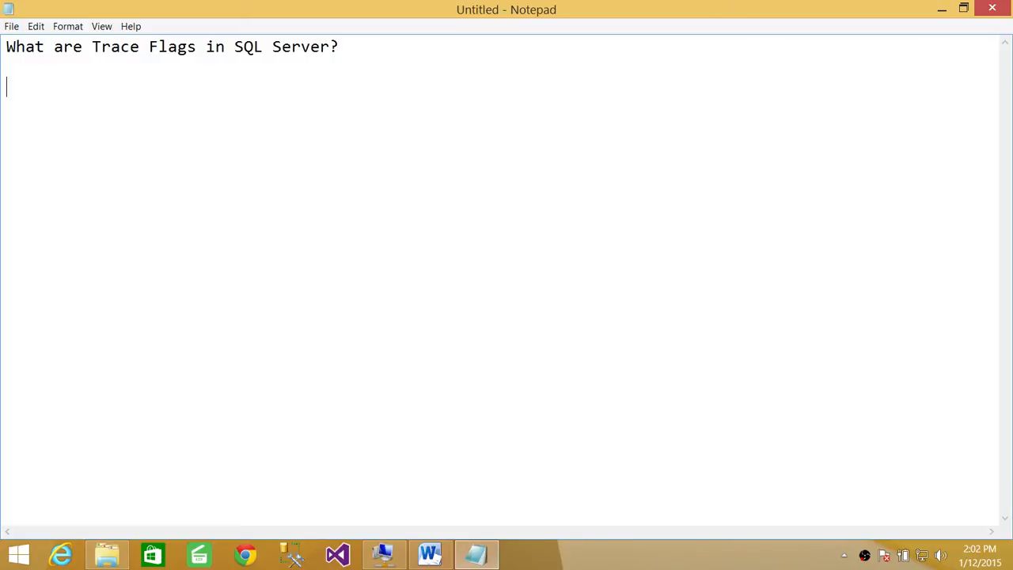
type("1204")
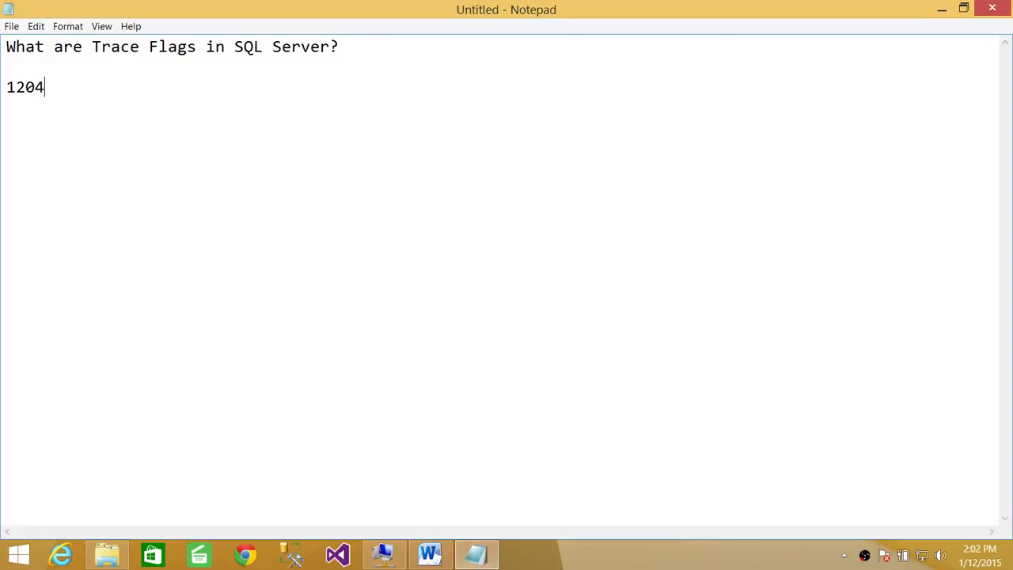
mouse_move(404, 139)
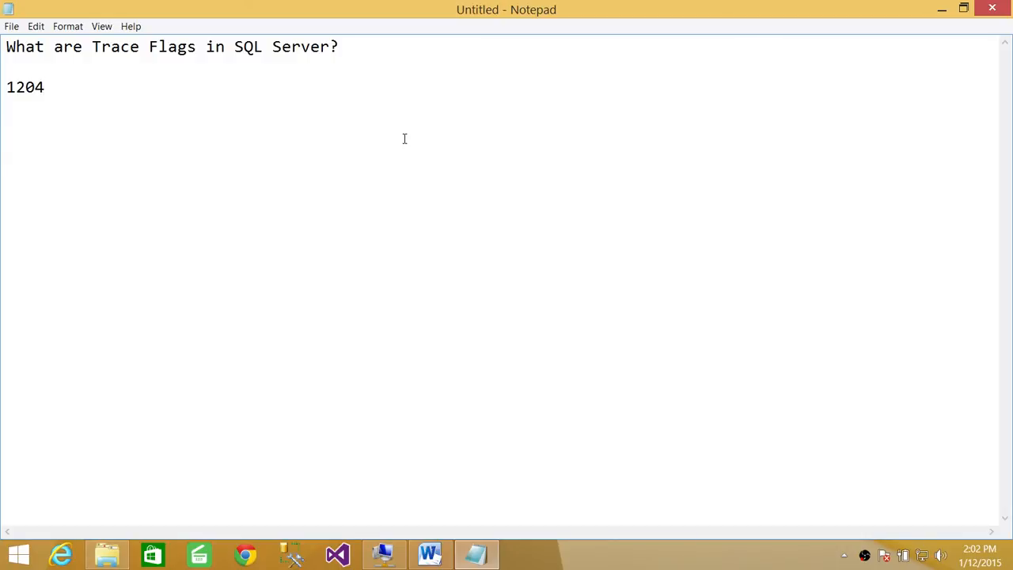
type("12")
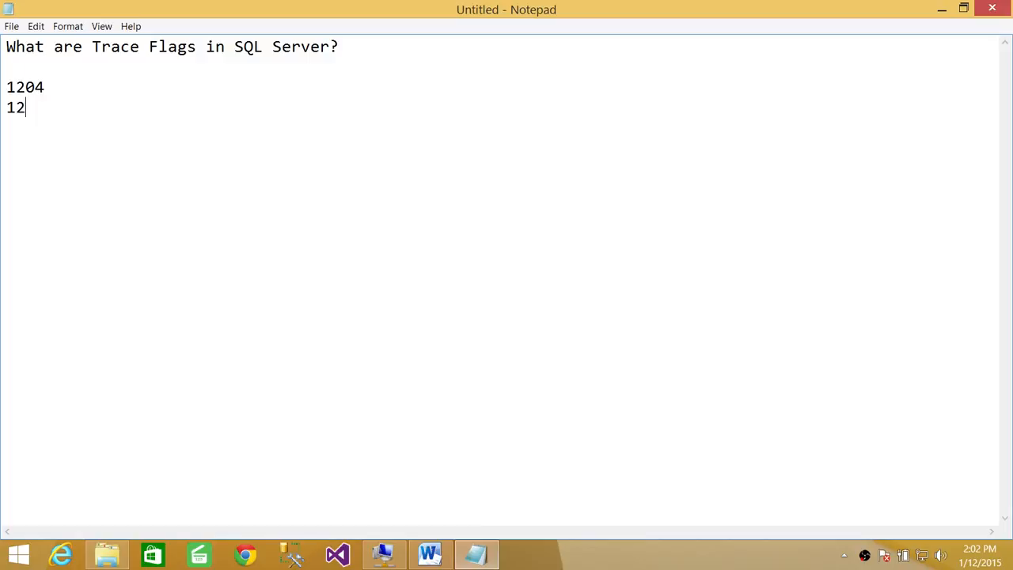
type("22")
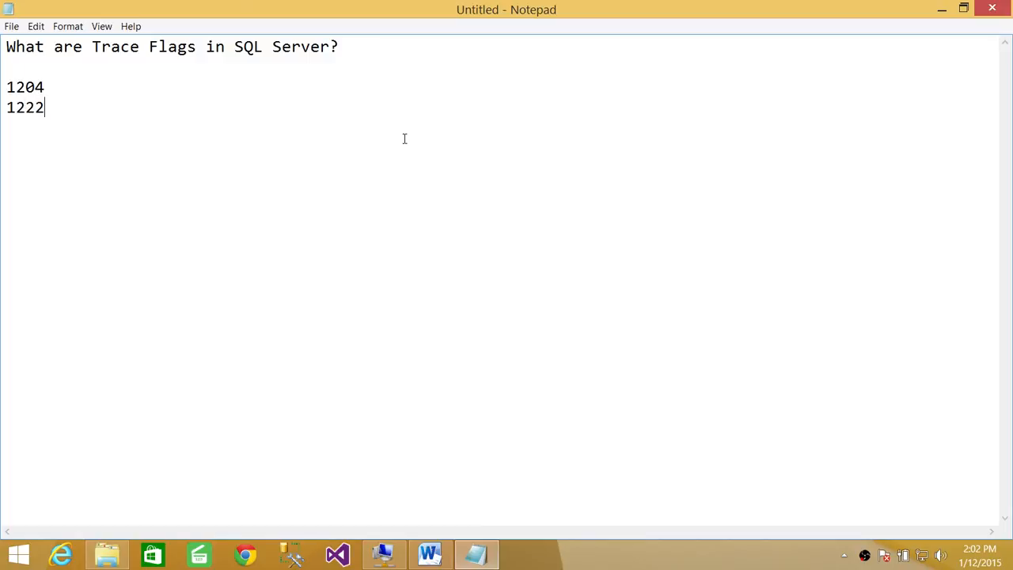